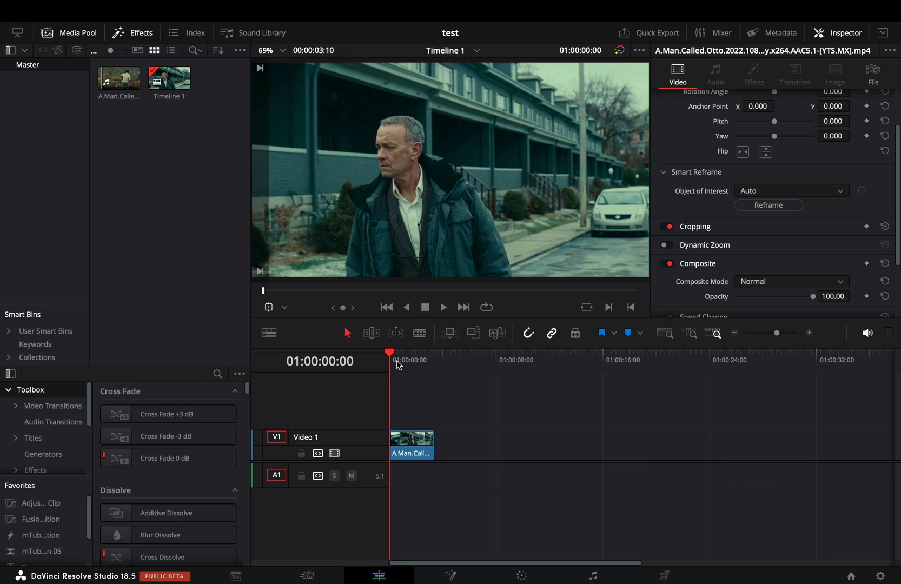
mouse_move(453, 478)
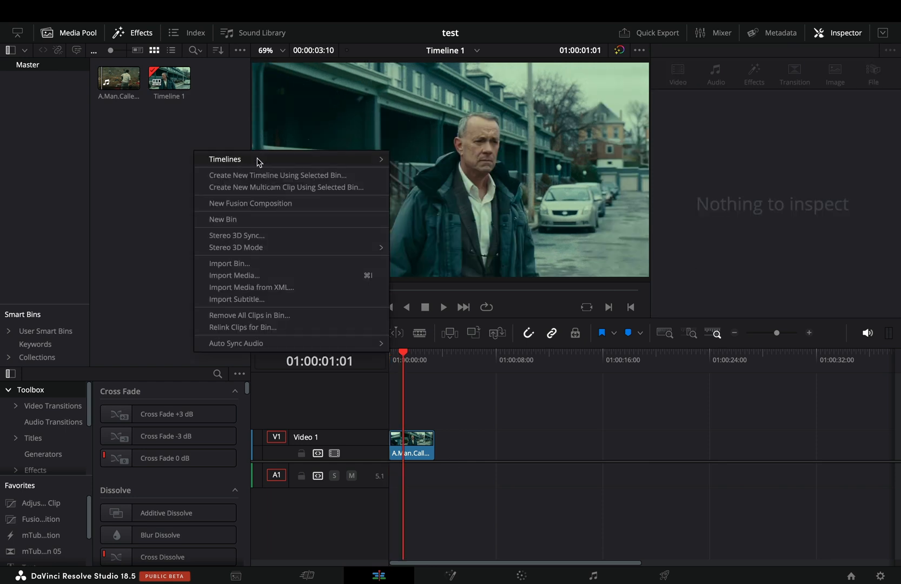
Step: Start a new timeline named 9x16 with Use Project Settings turned off
left_click(225, 159)
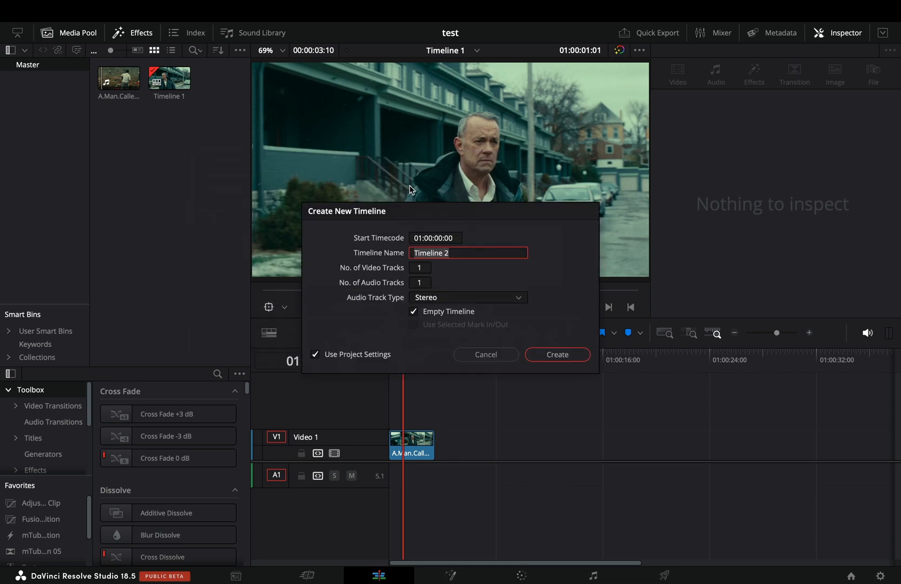
type("9x")
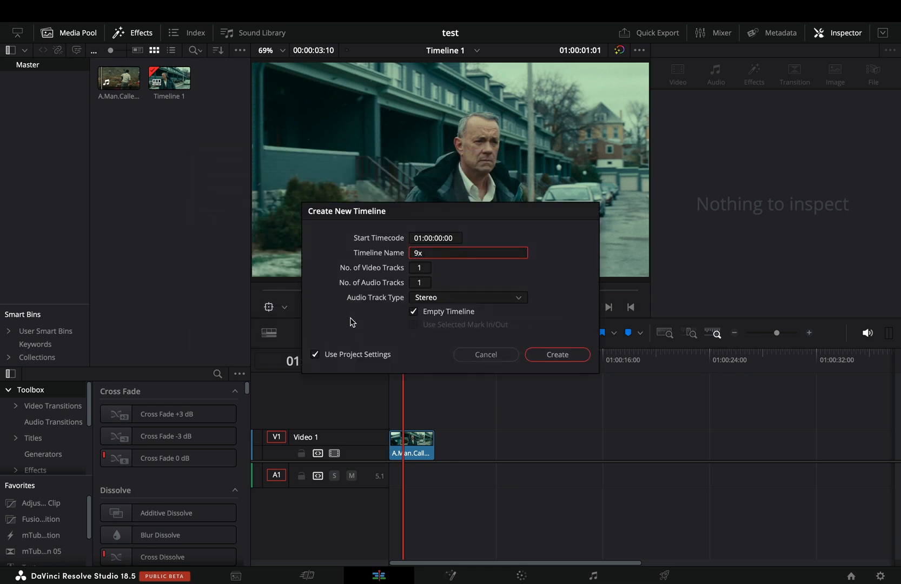
type("16")
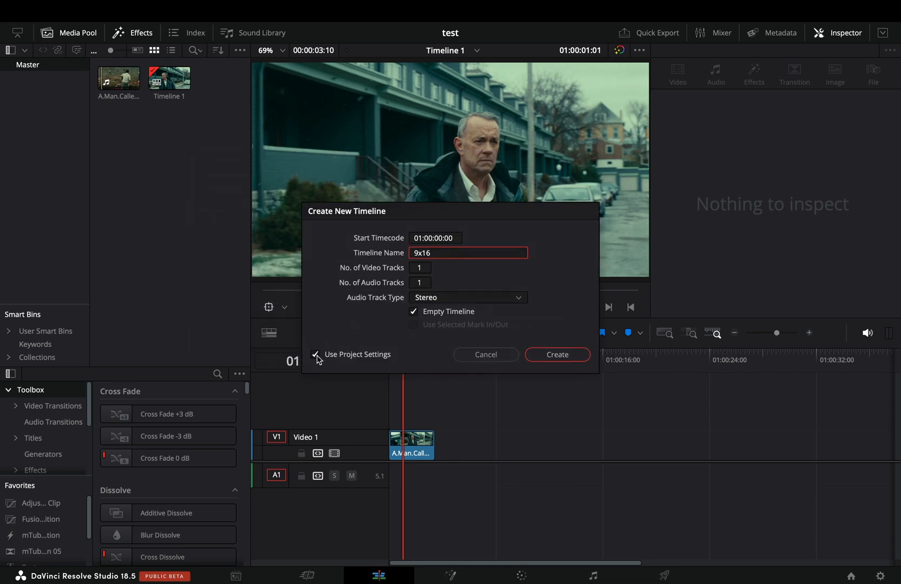
left_click(315, 355)
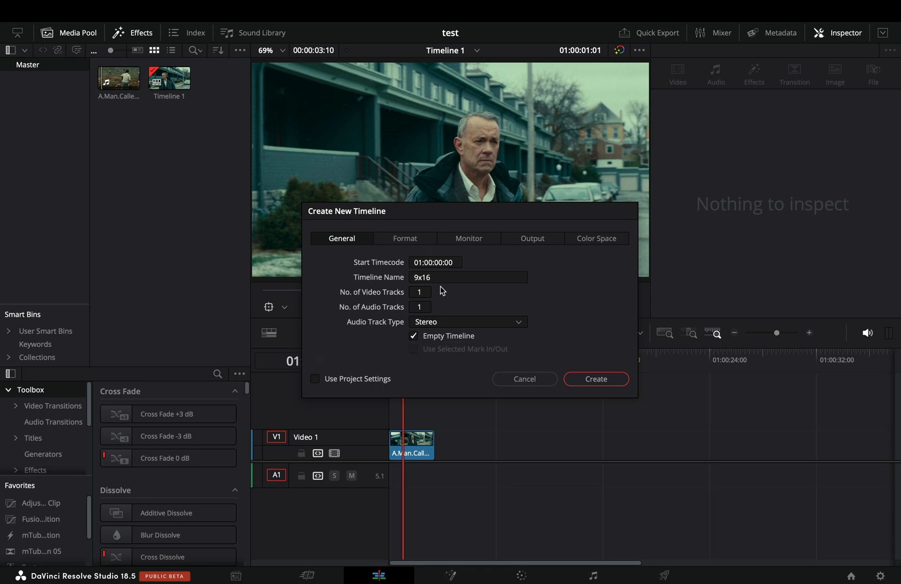
Step: Create the 9x16 timeline at vertical 1036x1920 resolution with Scale full frame with crop
left_click(405, 239)
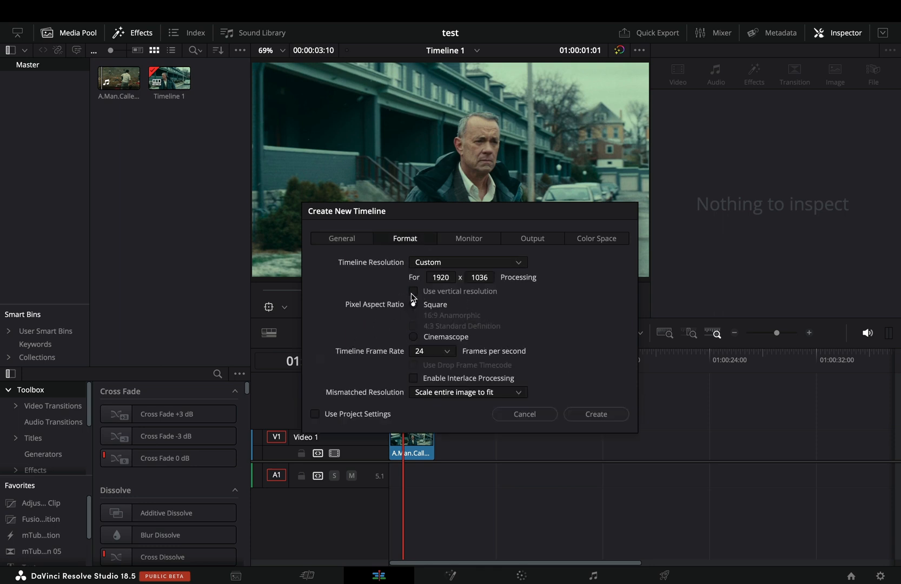
left_click(413, 292)
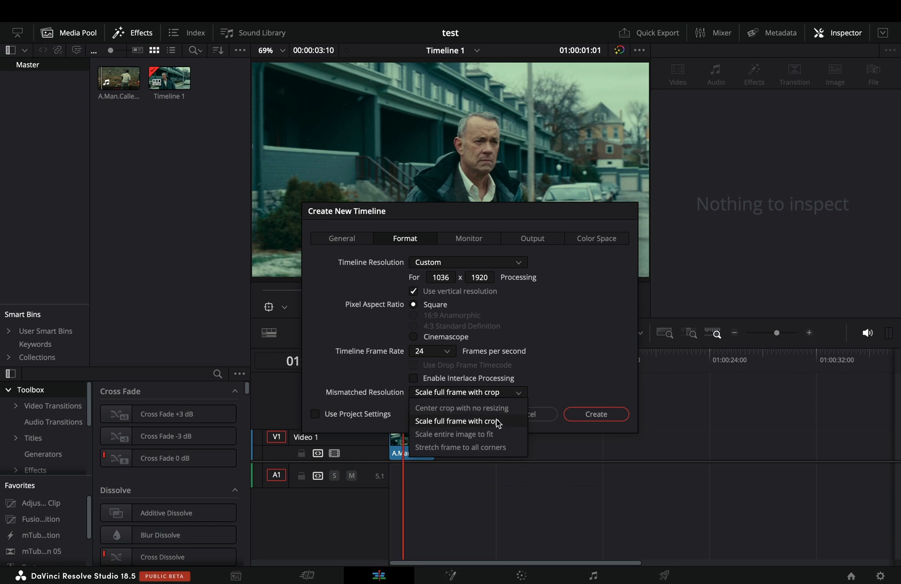
left_click(454, 421)
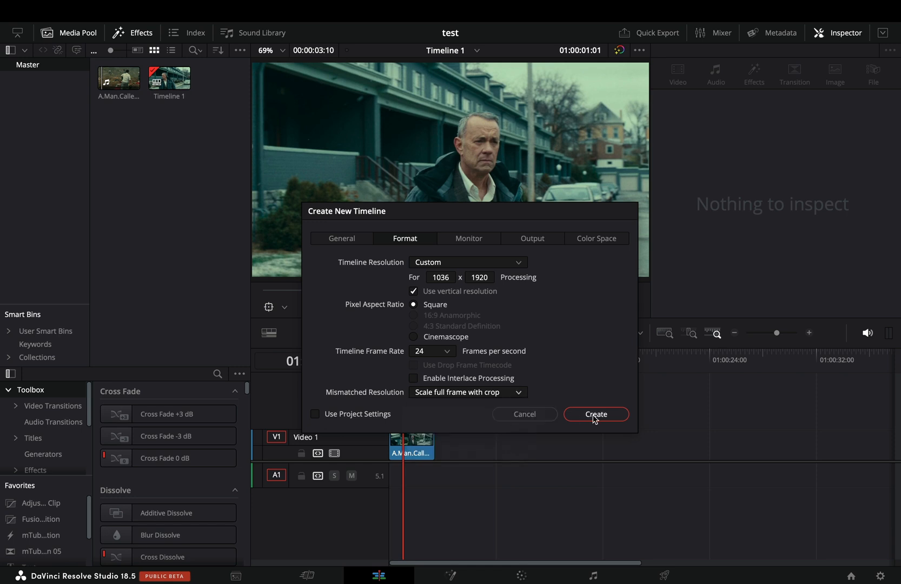
left_click(596, 414)
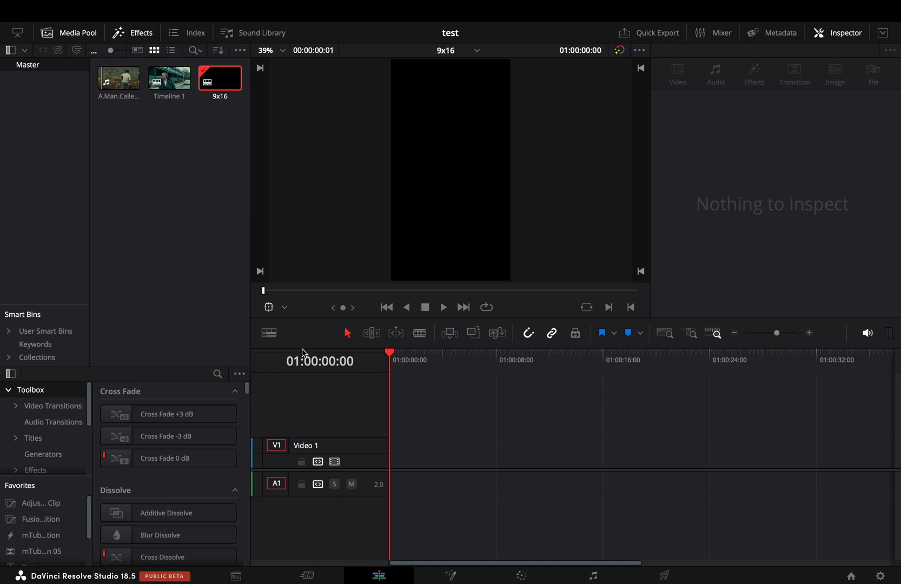
Step: Enable stacked timelines and load 9x16 into the stack below Timeline 1
double_click(169, 77)
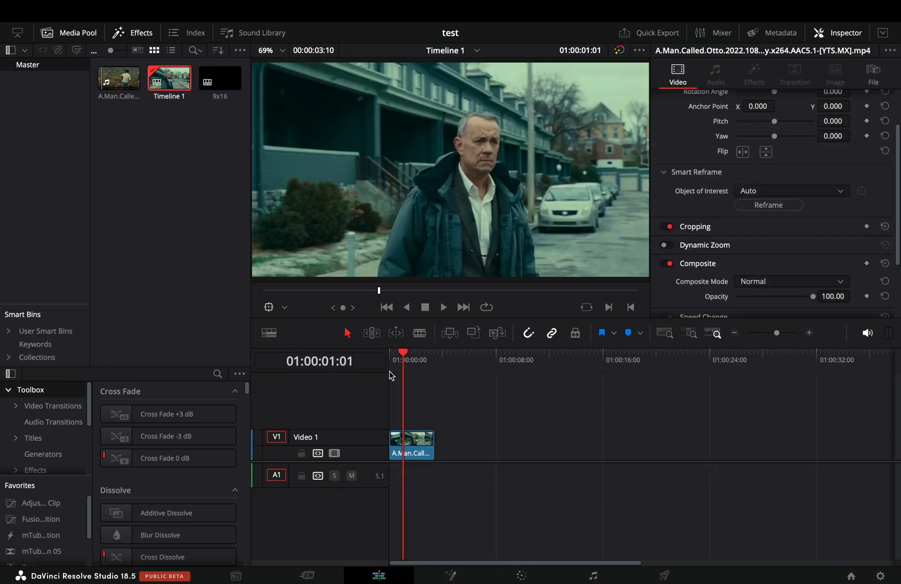
left_click(269, 333)
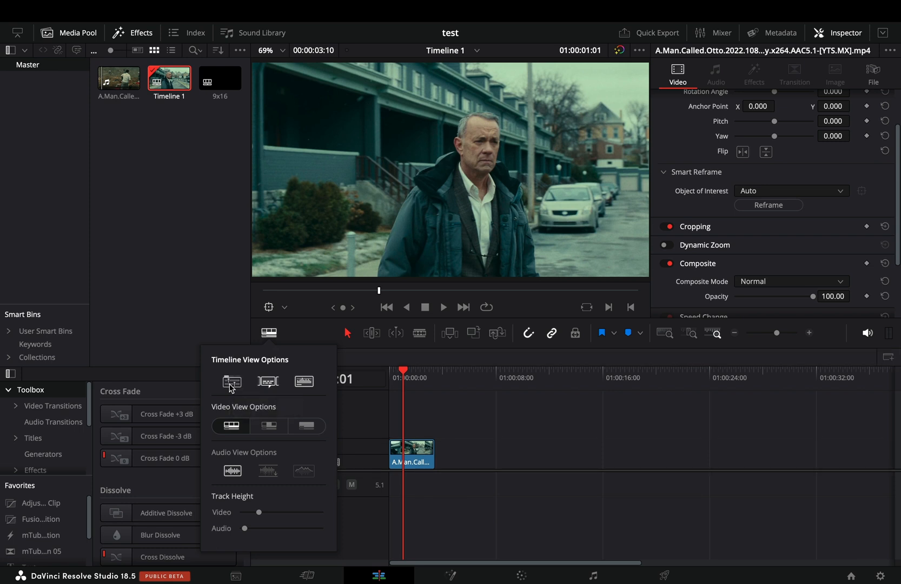
left_click(268, 332)
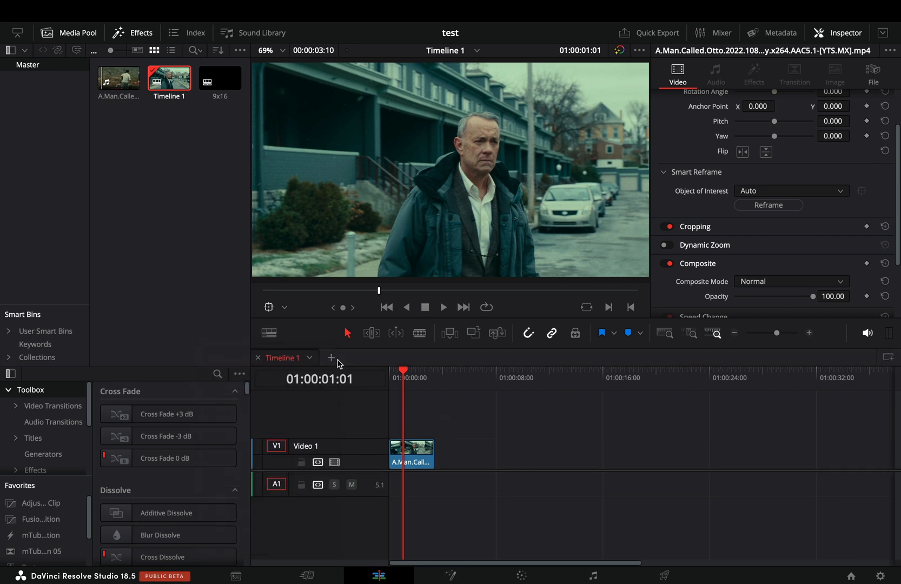
mouse_move(647, 412)
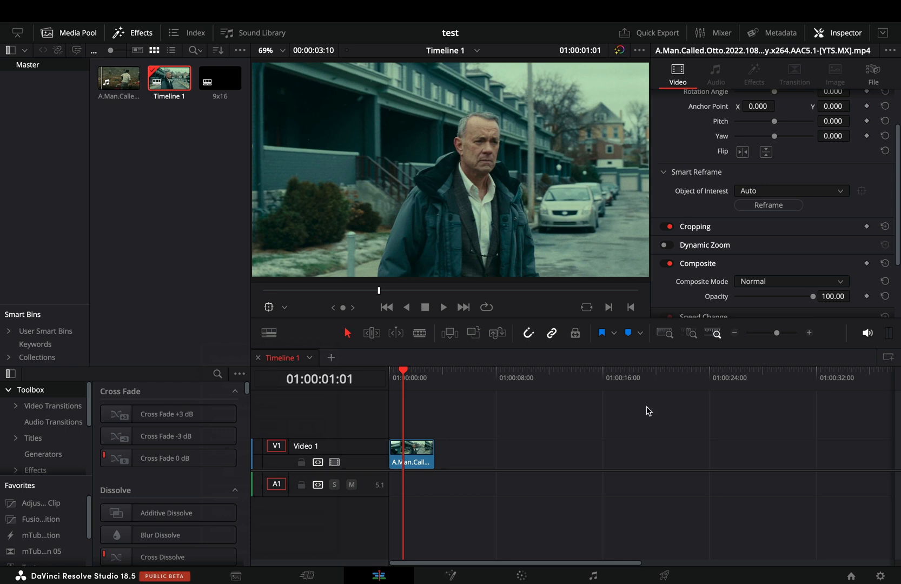
mouse_move(887, 358)
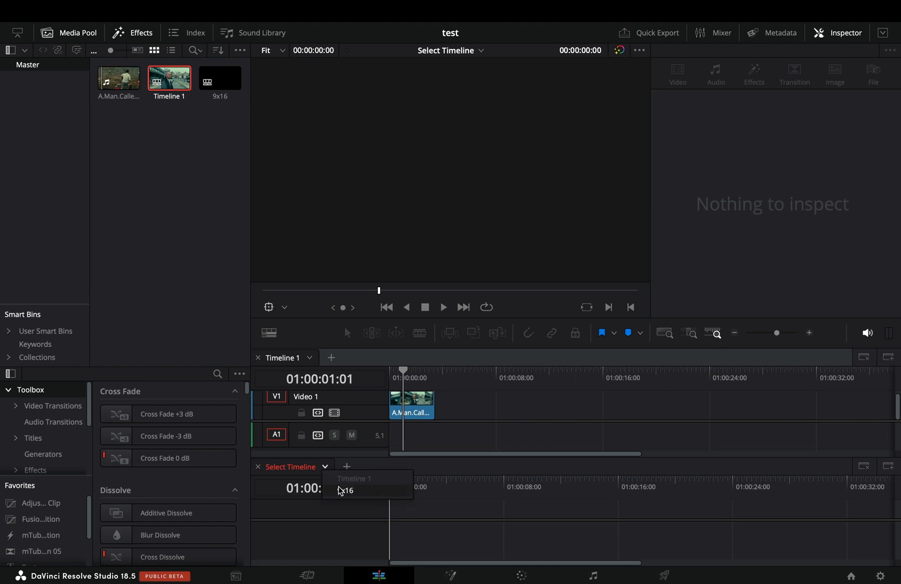
left_click(347, 491)
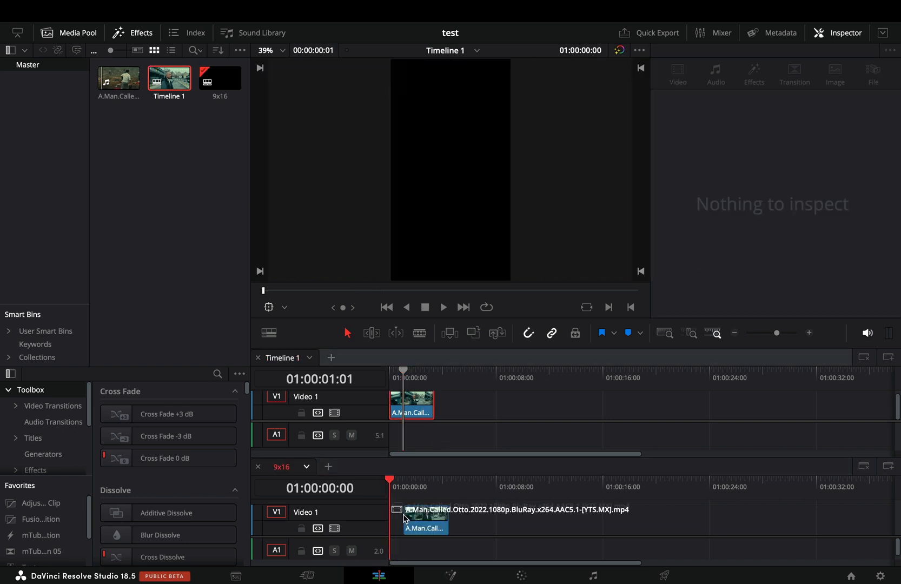
Step: Smart-reframe the 9x16 clip to follow the man, with Object of Interest set to Reference Point
left_click(409, 521)
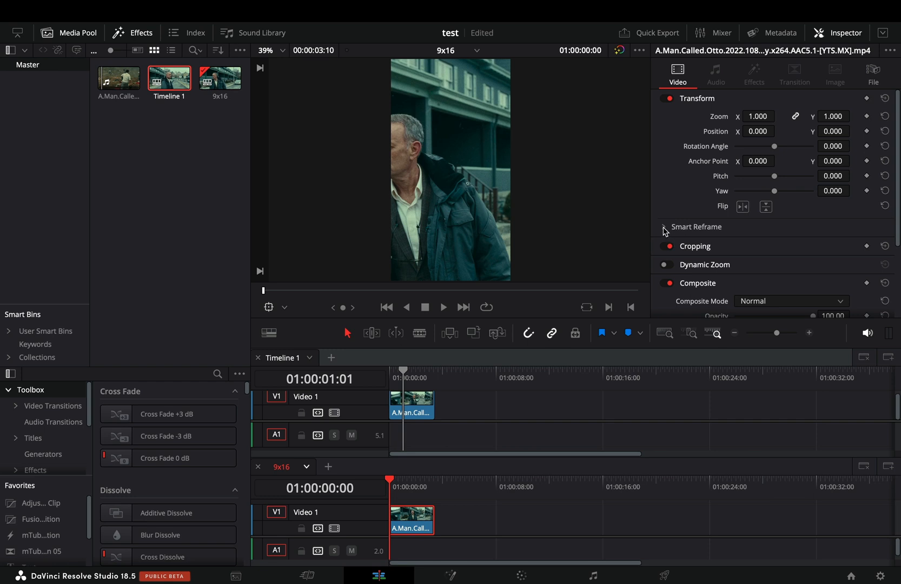
left_click(664, 227)
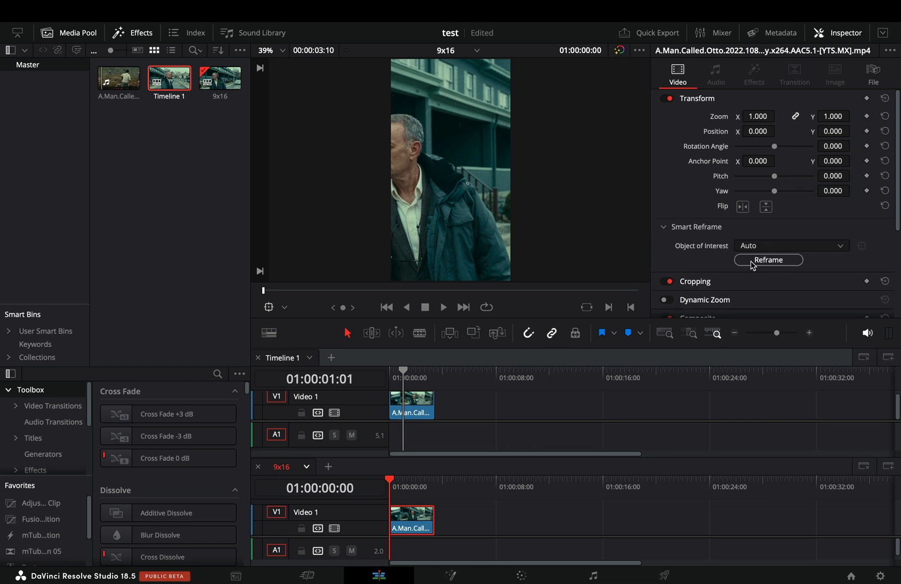
left_click(768, 260)
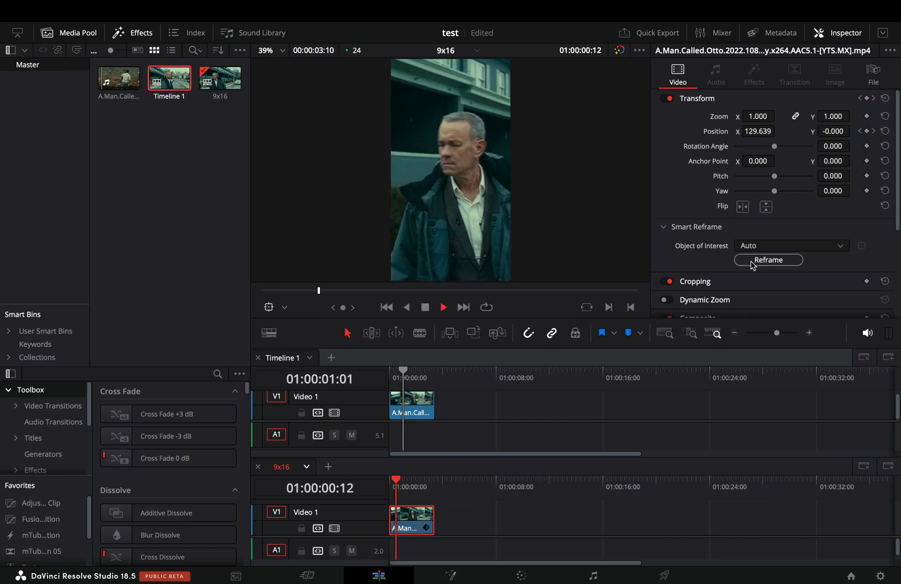
left_click(769, 260)
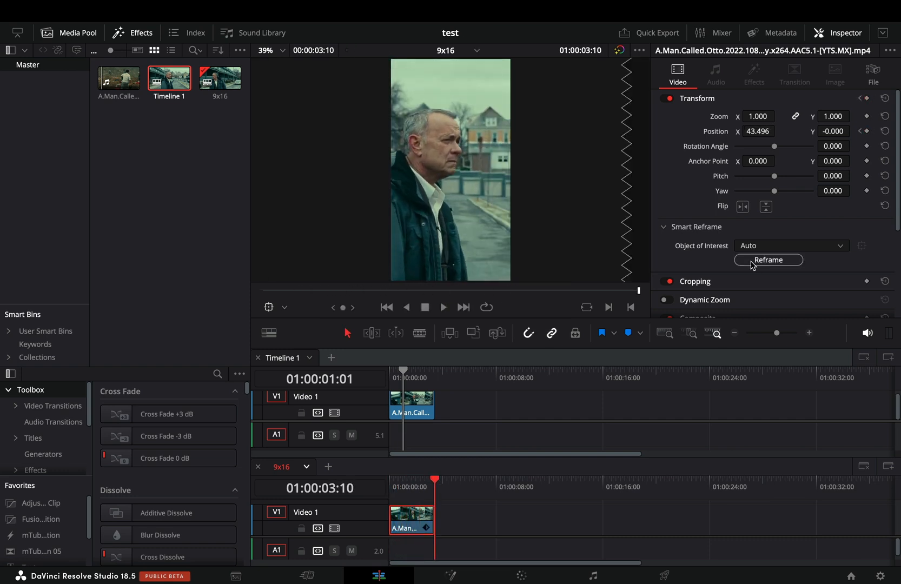
left_click(792, 246)
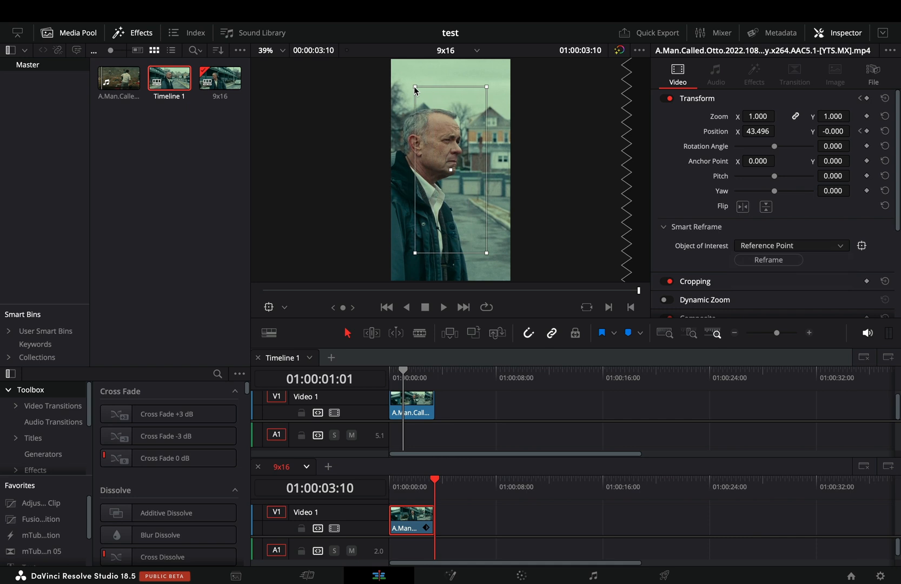